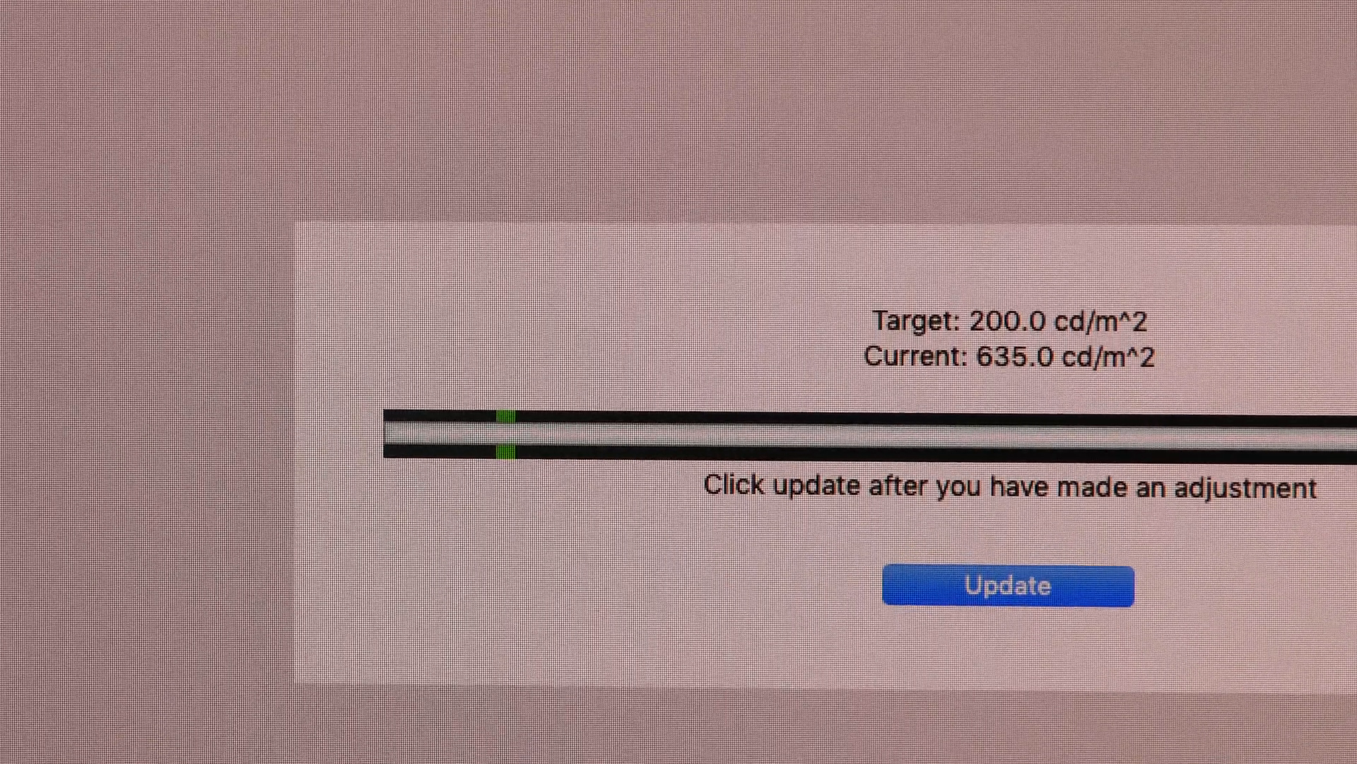
Step: Refresh the Spyder5PRO Current luminance reading against the 200.0 cd/m² target
{"action": "left_click", "coordinate": [1005, 586]}
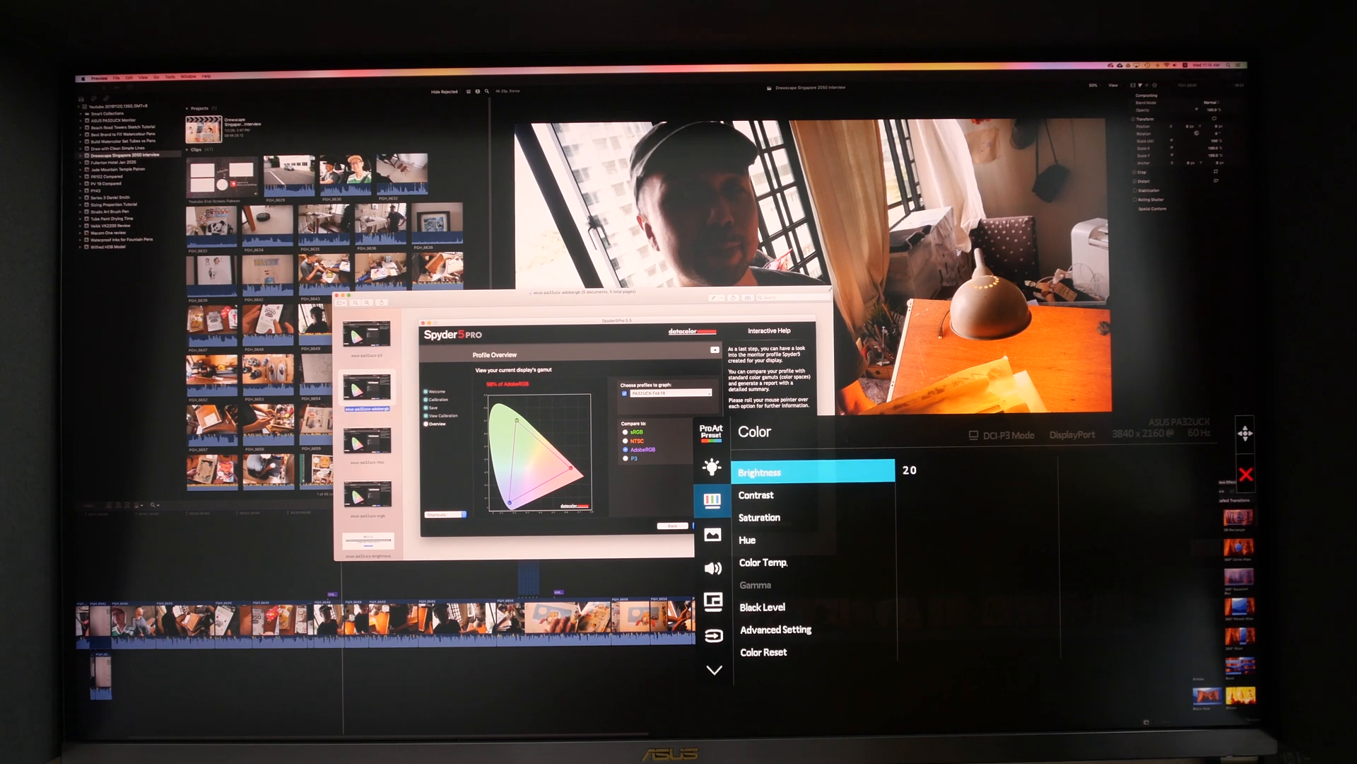
Step: Go from the OSD Color menu to Blue Light Filter and keep Level 0 checked
{"action": "left_click", "coordinate": [759, 516]}
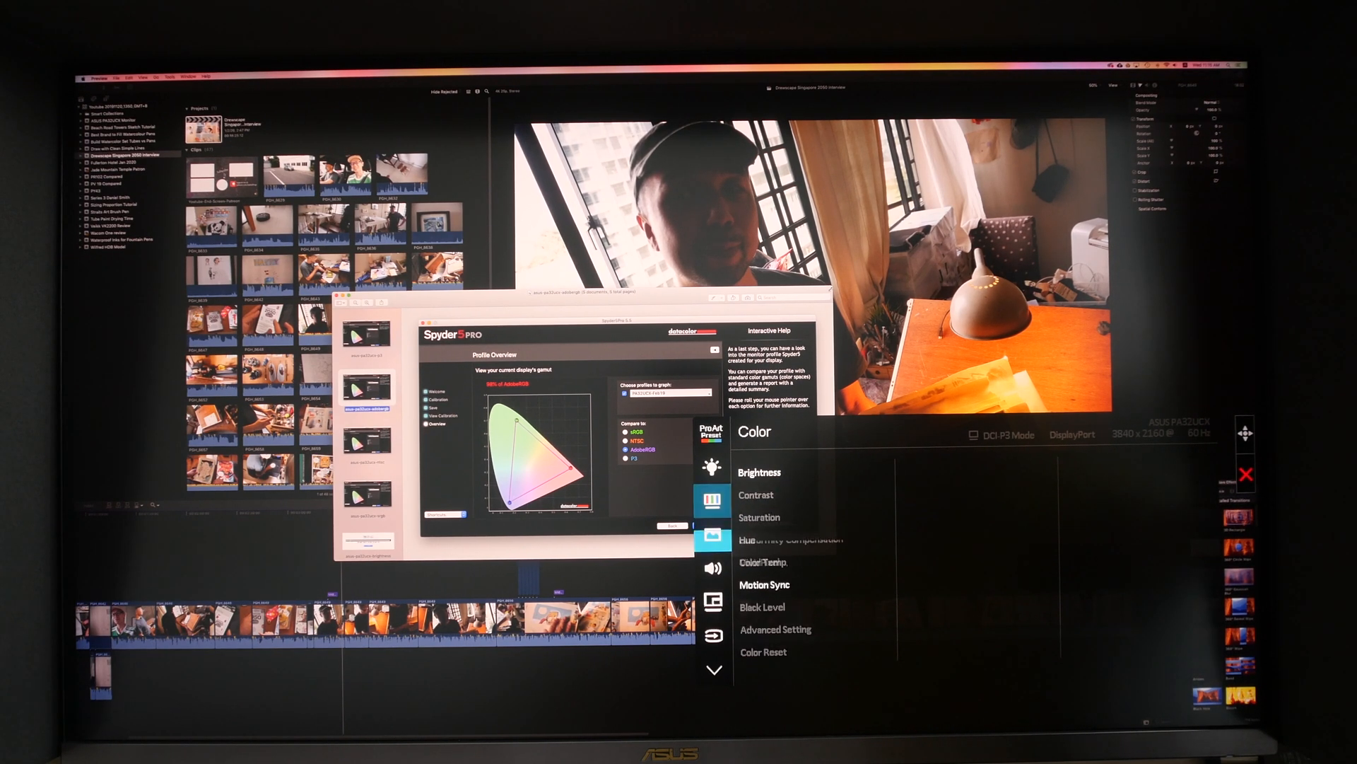
{"action": "left_click", "coordinate": [712, 466]}
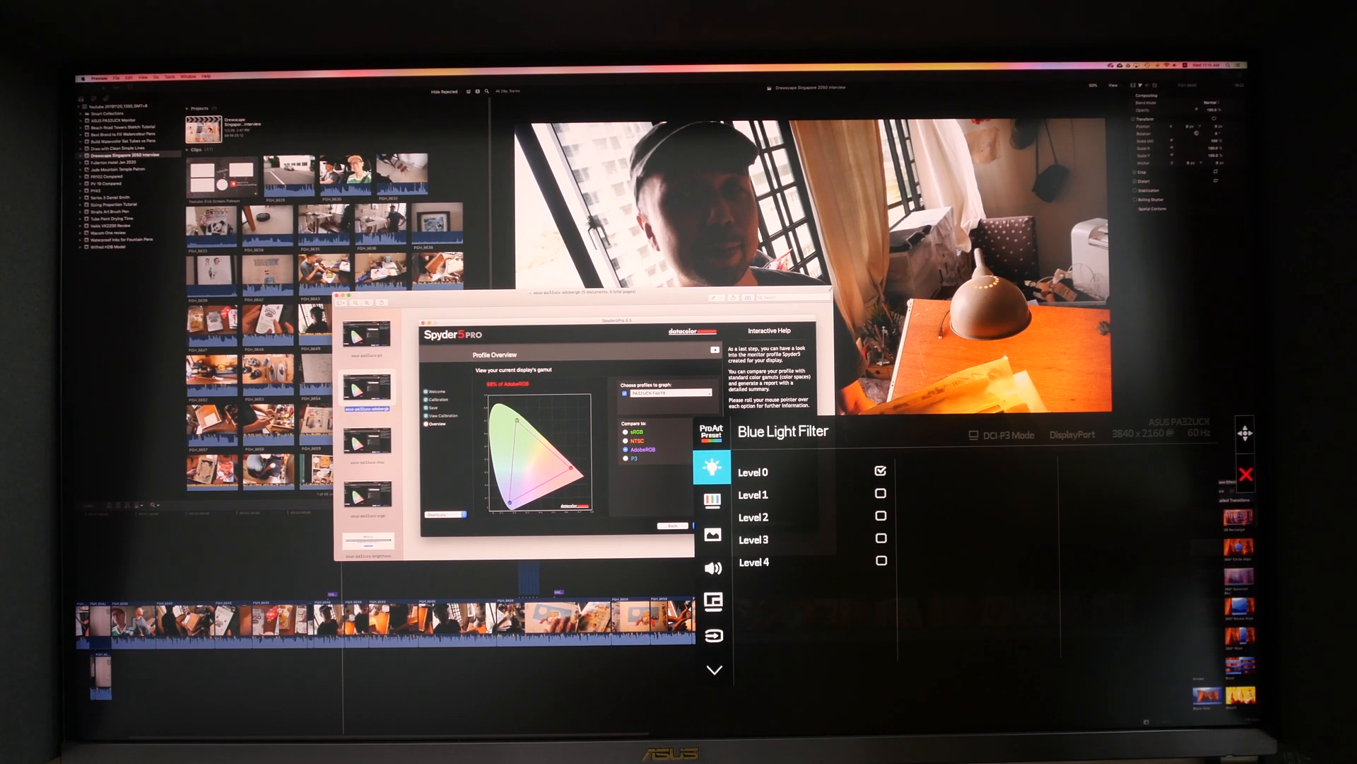
{"action": "left_click", "coordinate": [712, 500]}
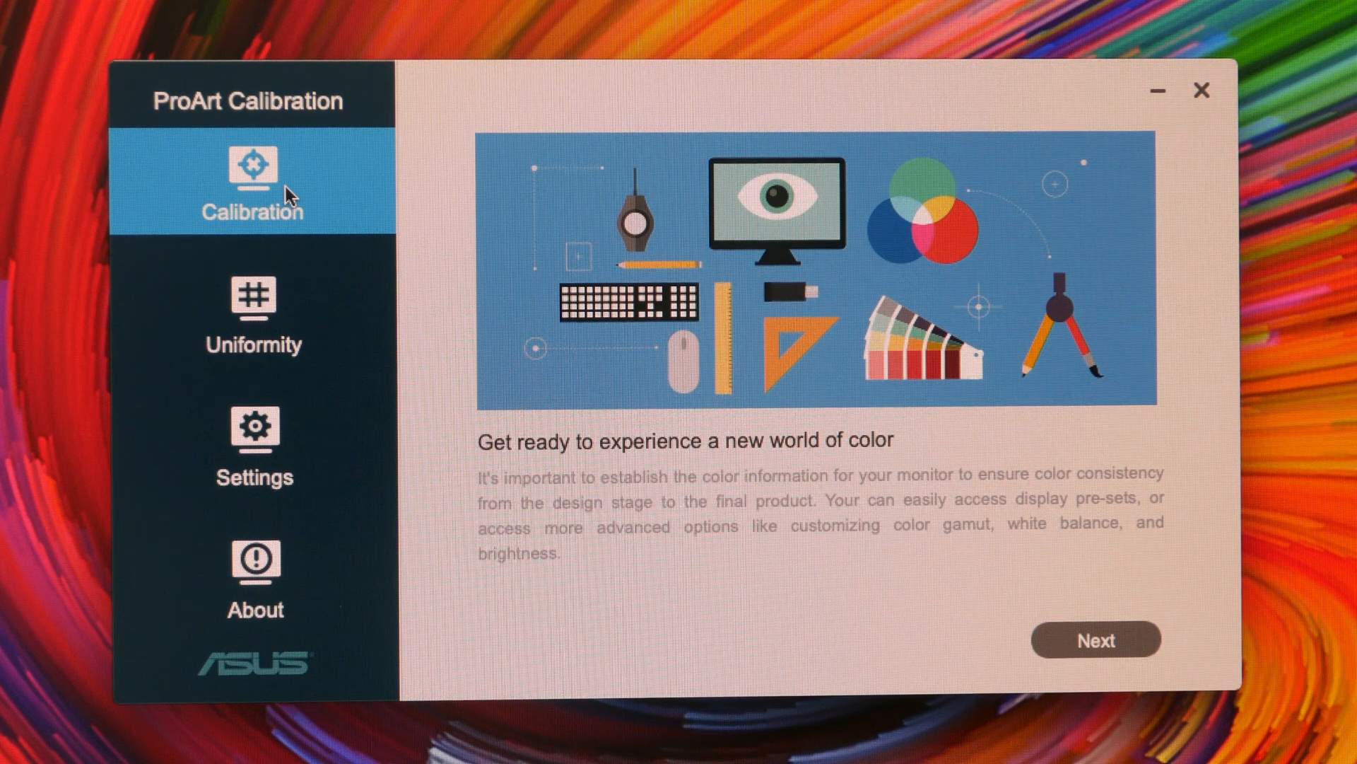
Step: Open the Calibration tab in the sidebar to show the welcome page
{"action": "left_click", "coordinate": [253, 319]}
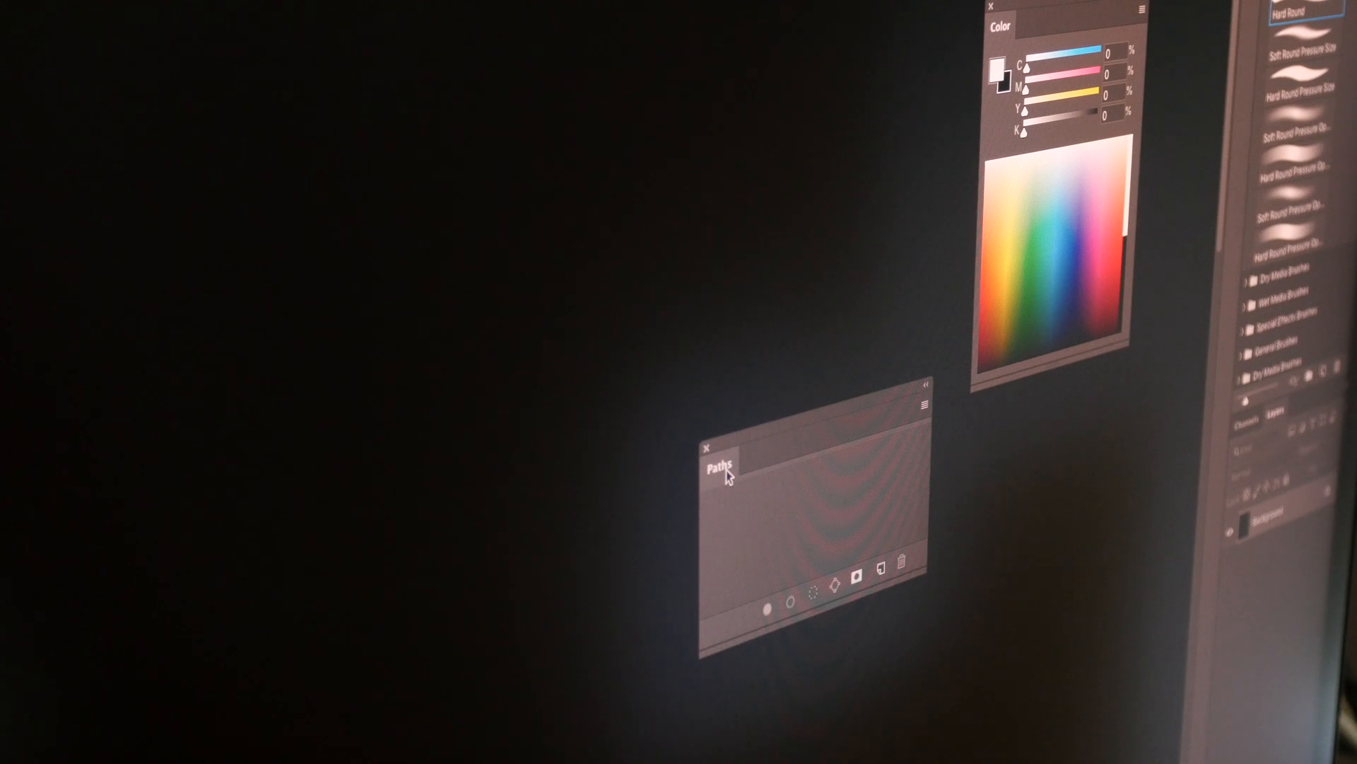
{"action": "mouse_move", "coordinate": [723, 478]}
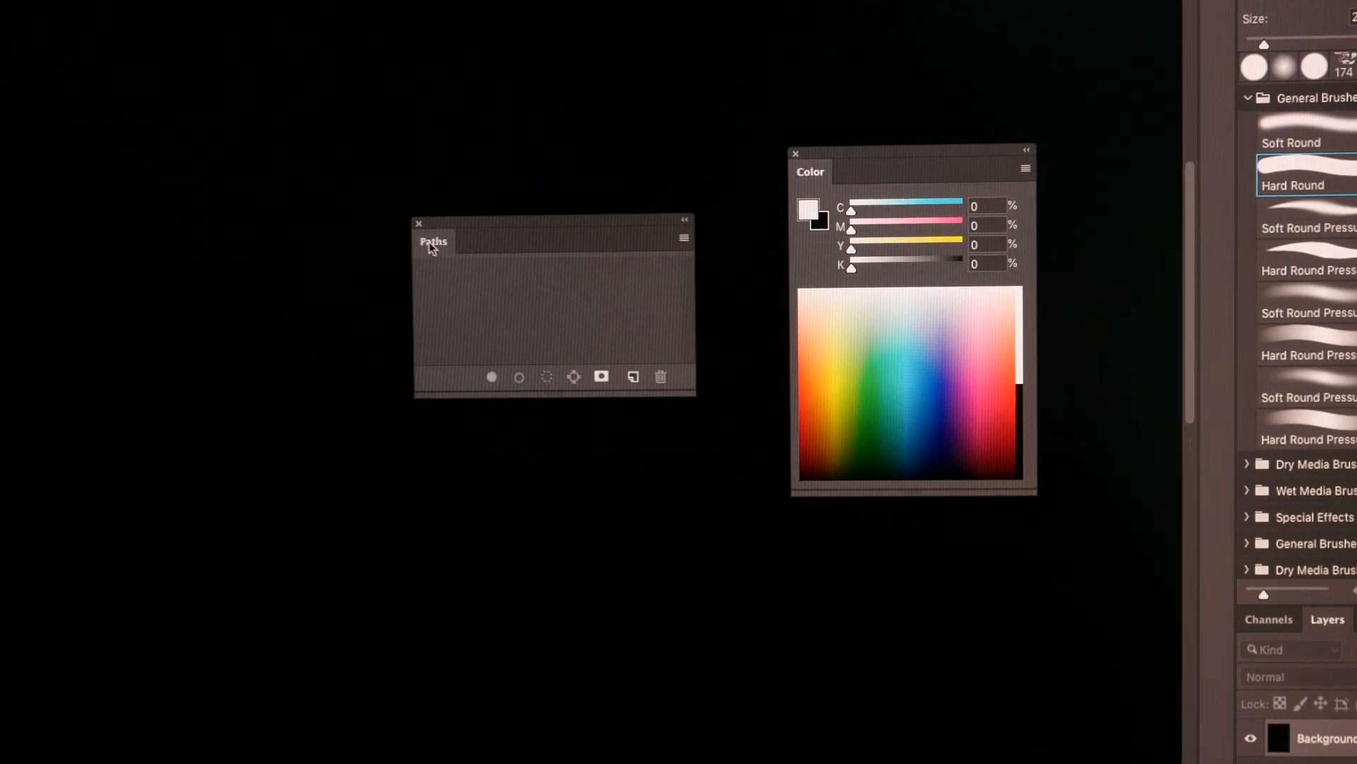
{"action": "left_click_drag", "start_coordinate": [433, 241], "coordinate": [269, 412]}
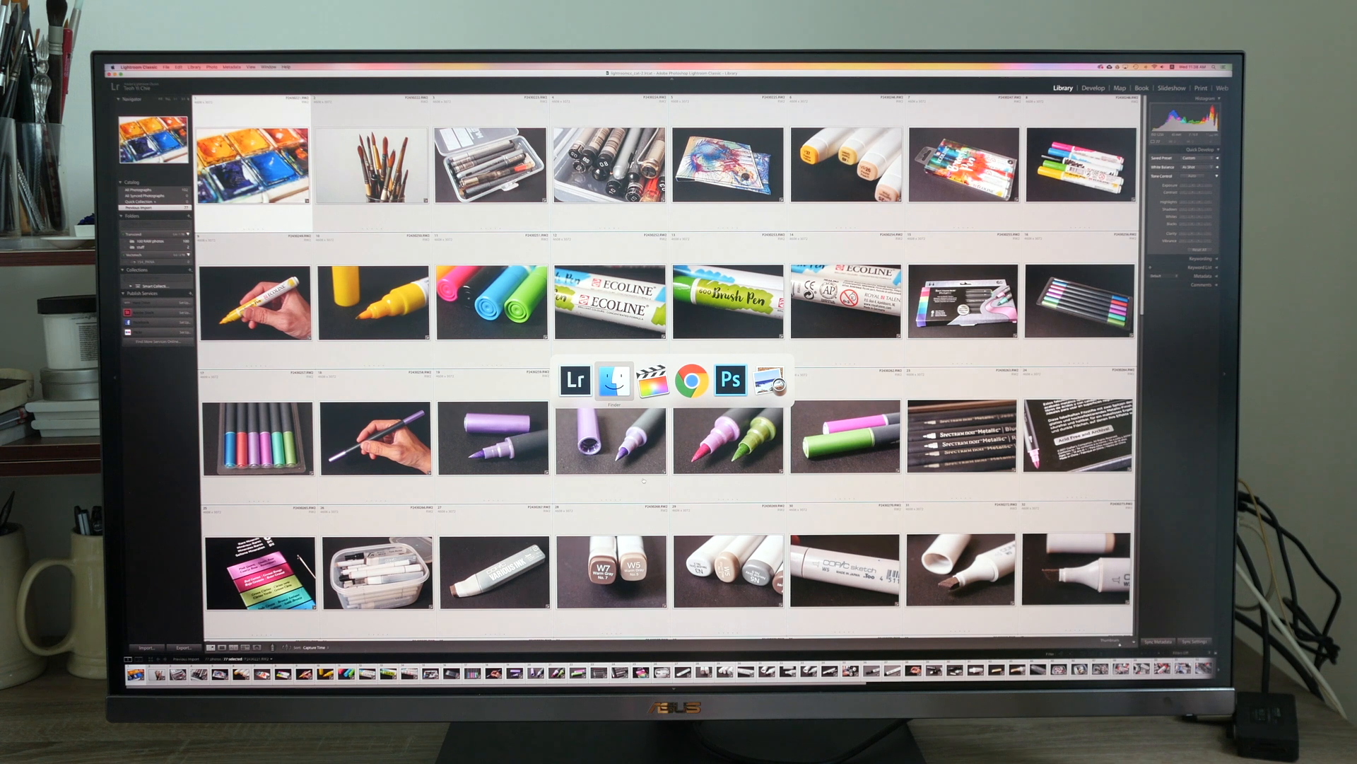
Step: Open a Finder window from the Dock over the Lightroom library
{"action": "left_click", "coordinate": [575, 379]}
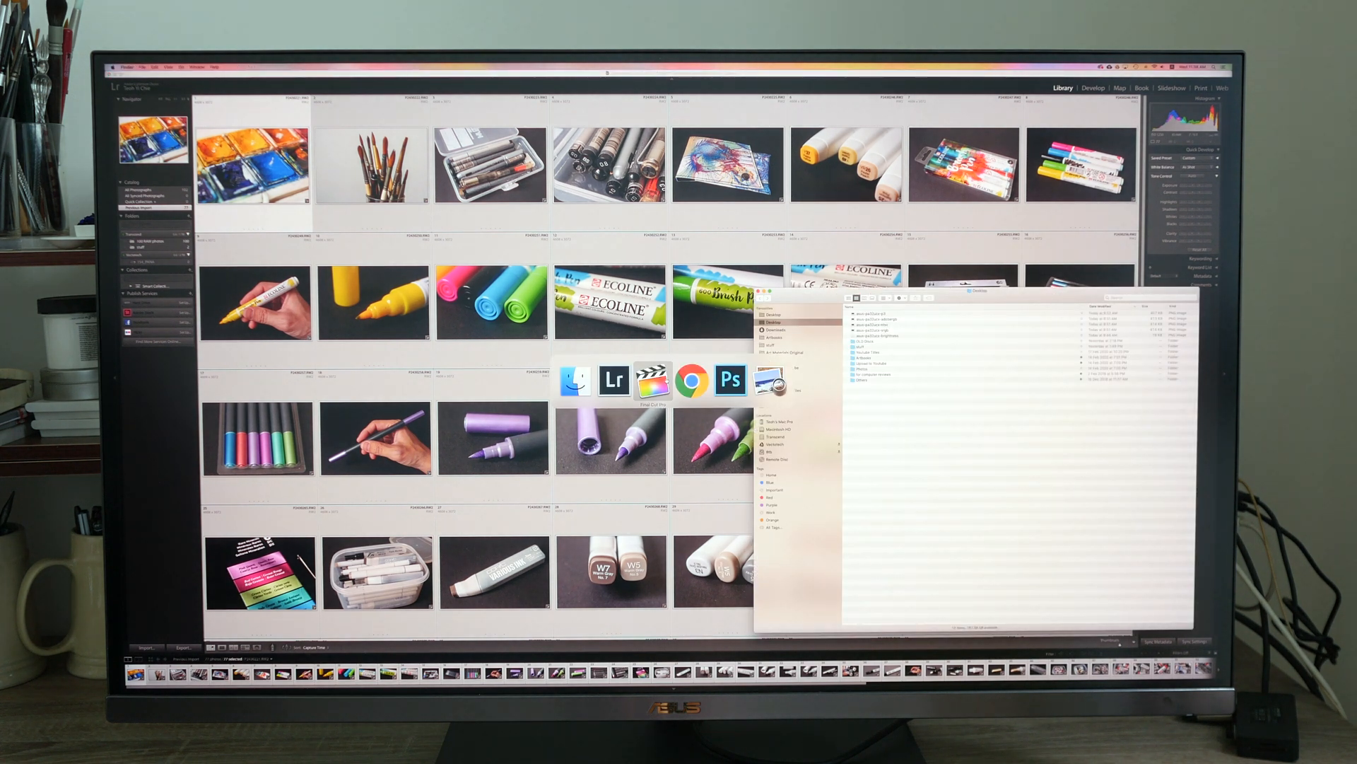
{"action": "left_click", "coordinate": [653, 379]}
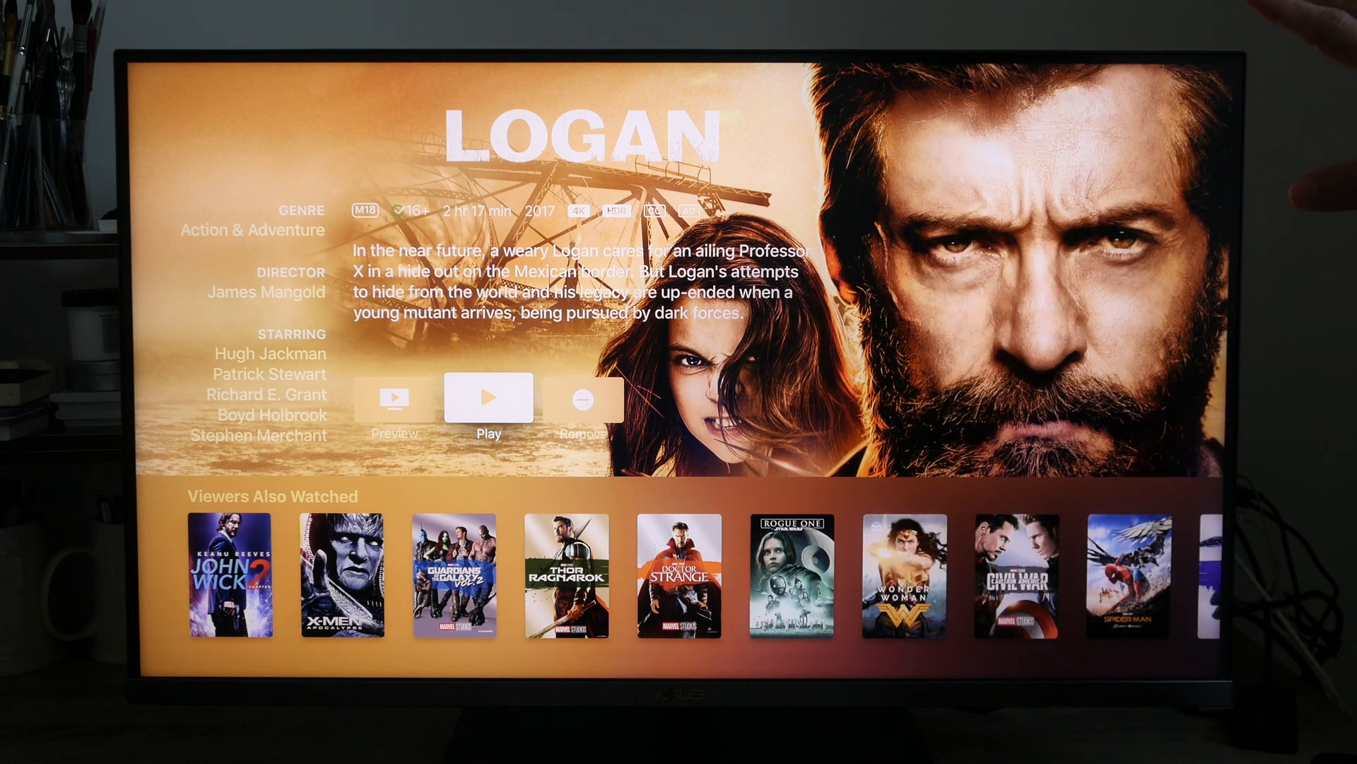
{"action": "left_click", "coordinate": [489, 397]}
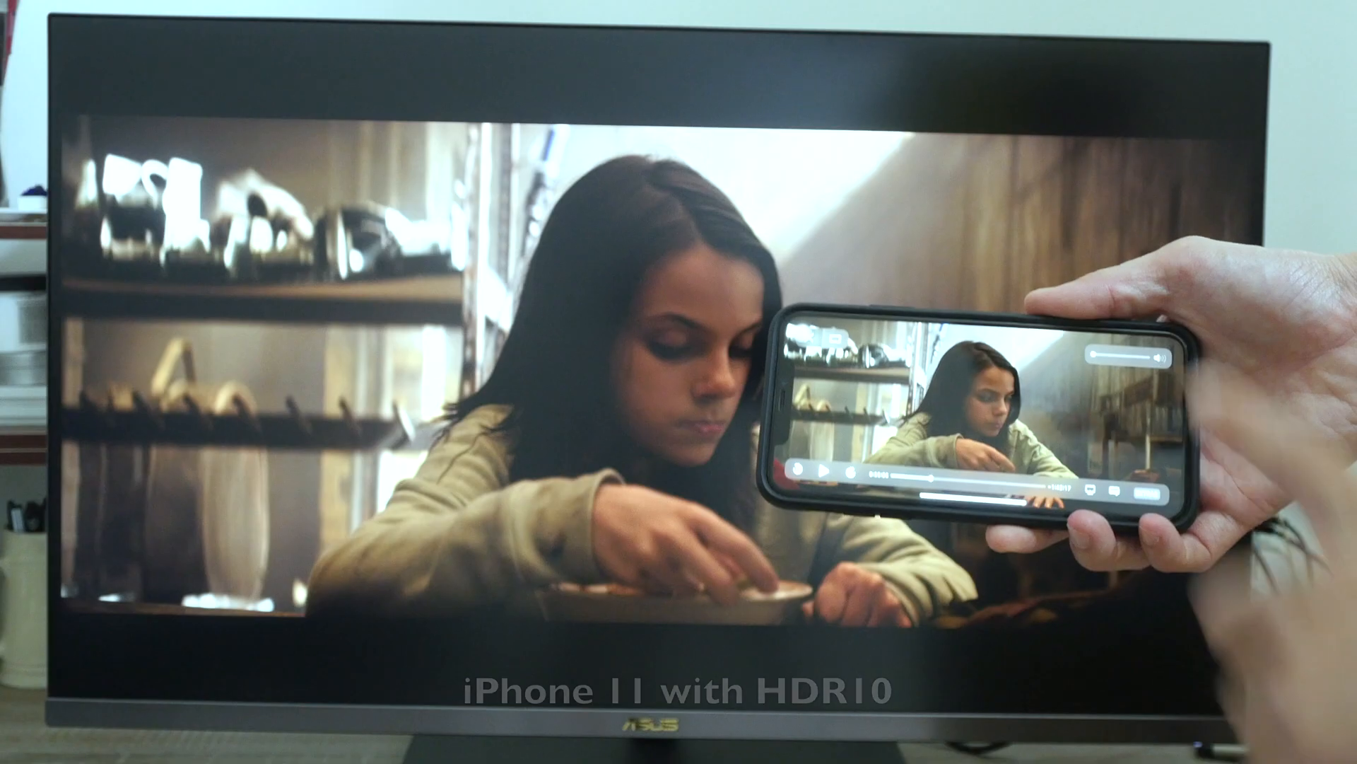